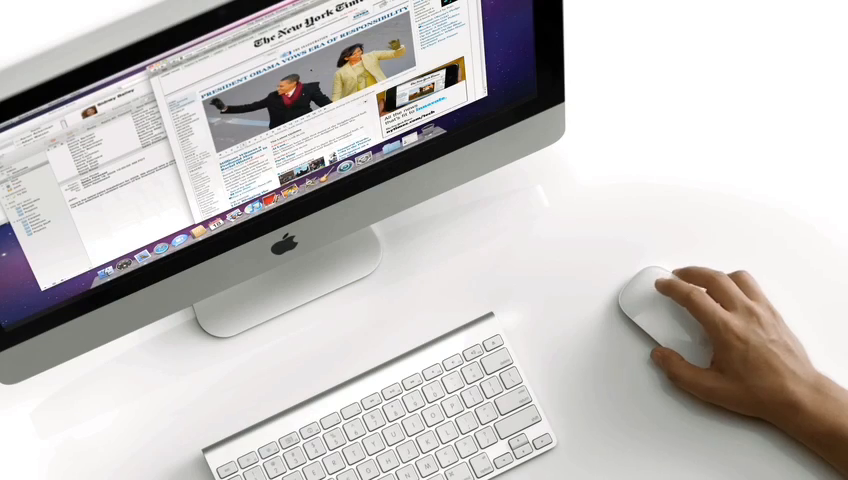
{"action": "scroll", "scroll_direction": "down", "scroll_amount": 3}
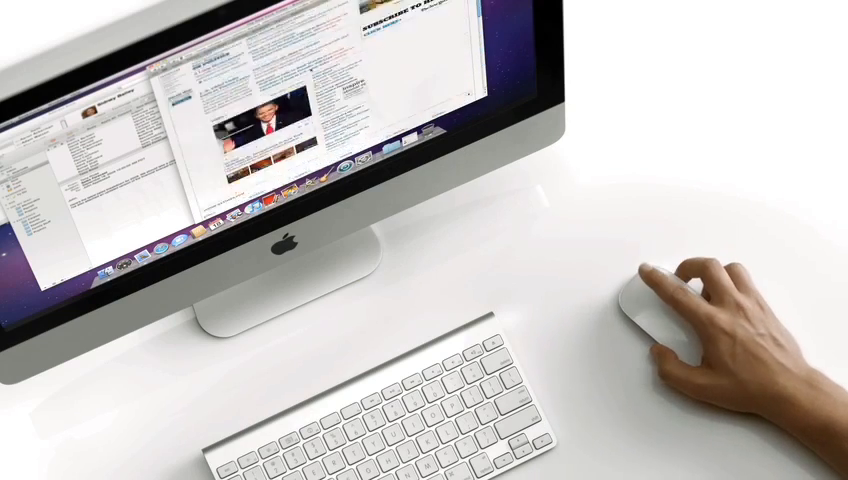